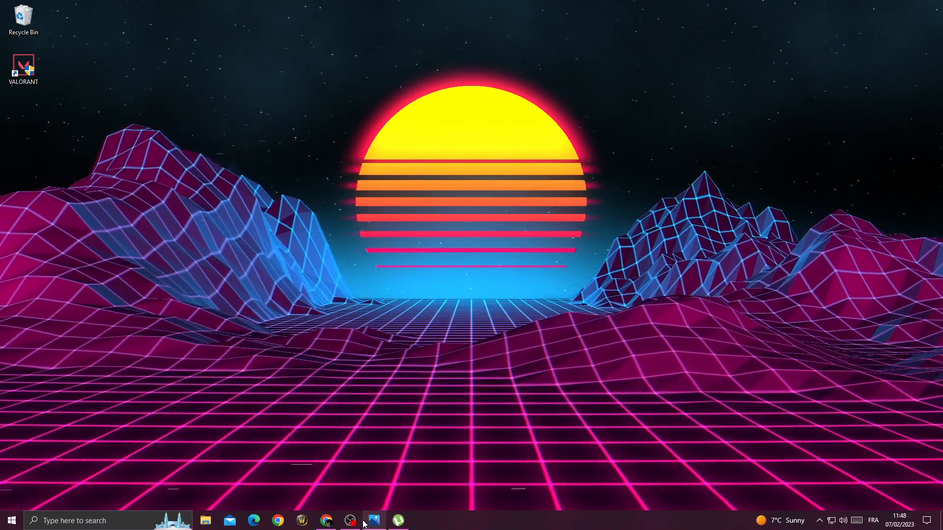
# - Search for 'se' in the taskbar search to launch the Services console
pyautogui.click(373, 521)
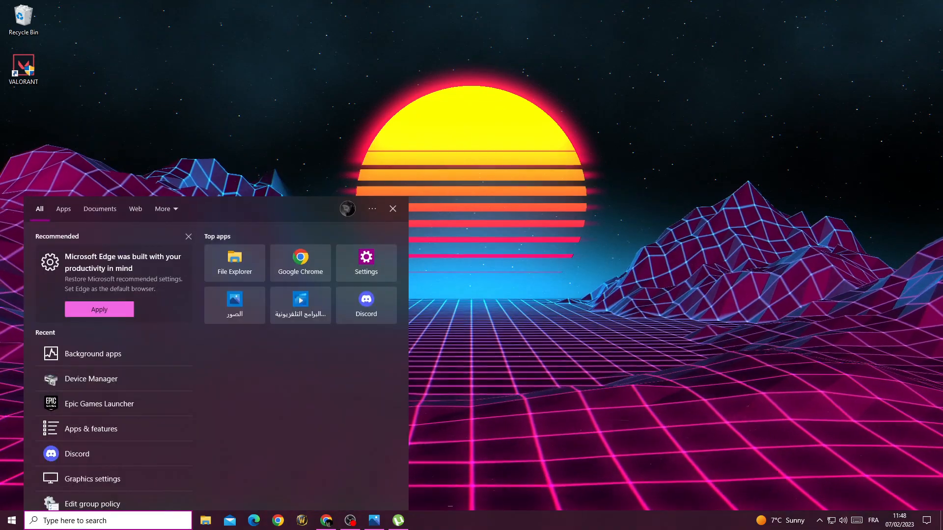
pyautogui.write('se')
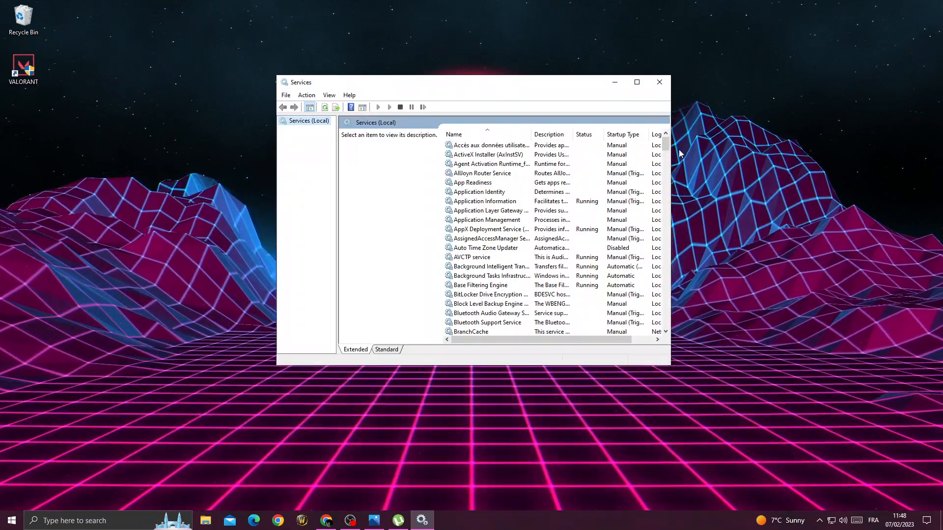
# - Scroll the Services list until the vgc service is in view
pyautogui.scroll(-3)
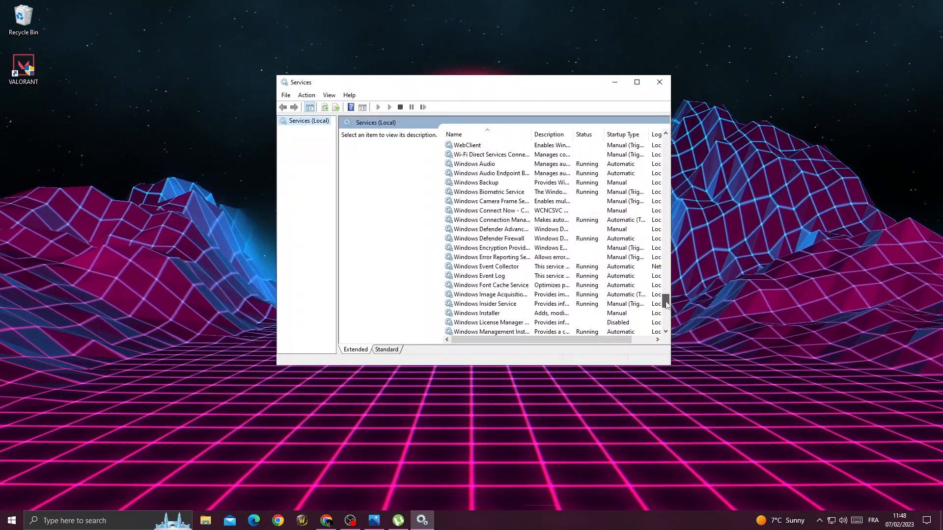
pyautogui.scroll(3)
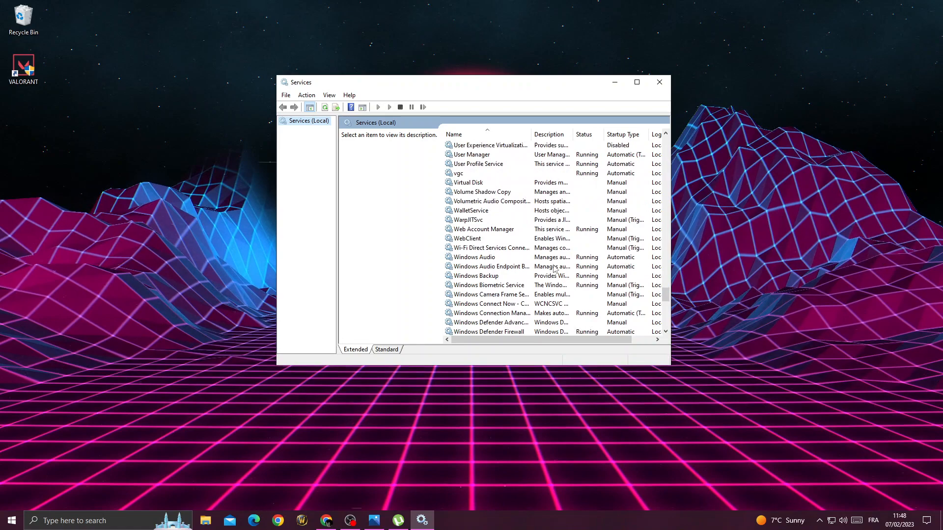
pyautogui.scroll(3)
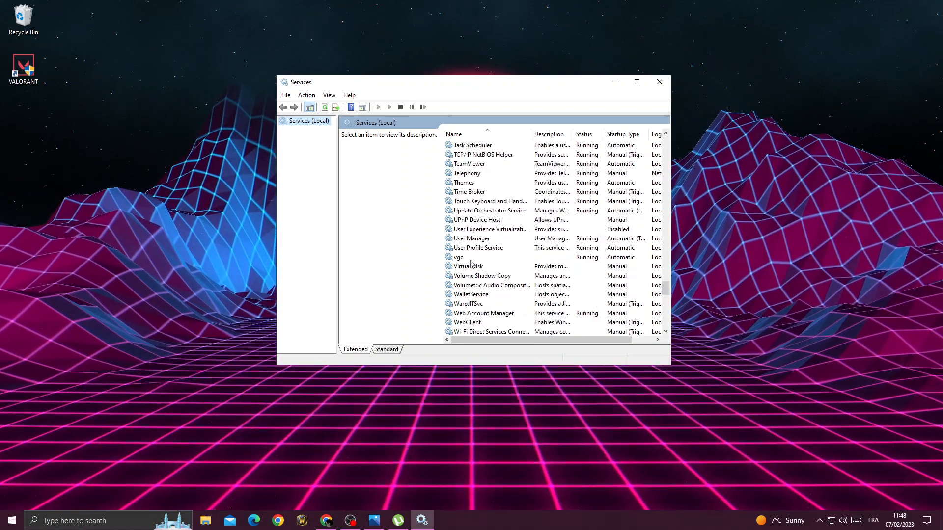
# - Restart the vgc service from its context menu and reopen its action menu
pyautogui.rightClick(459, 257)
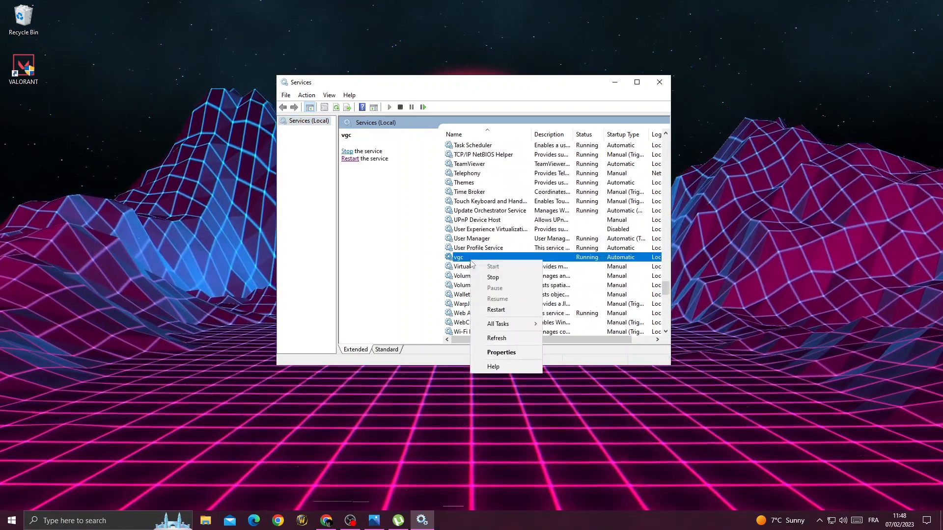
pyautogui.moveTo(496, 309)
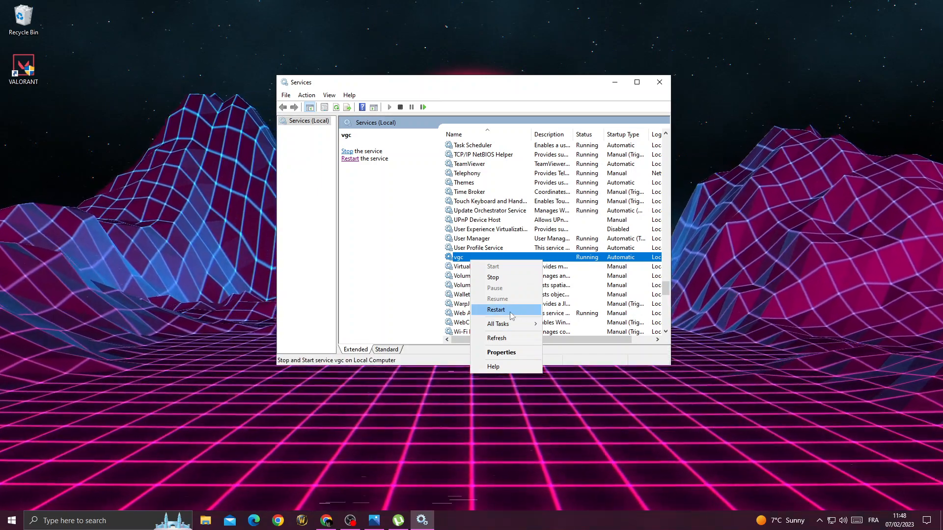
pyautogui.click(496, 309)
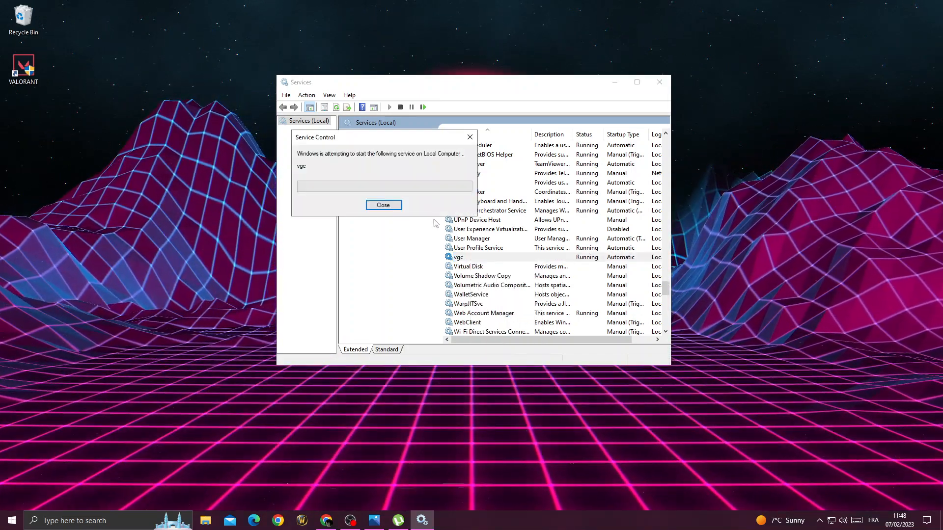
pyautogui.click(383, 204)
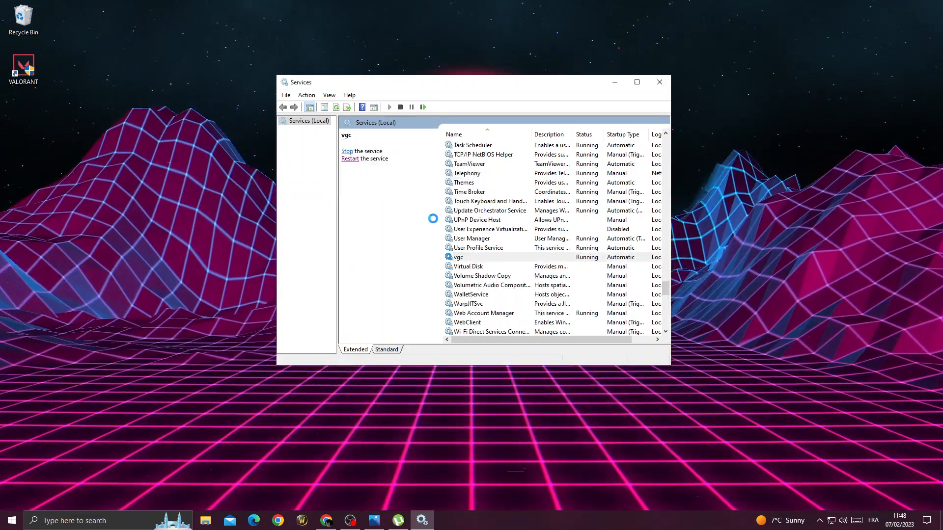
pyautogui.rightClick(459, 257)
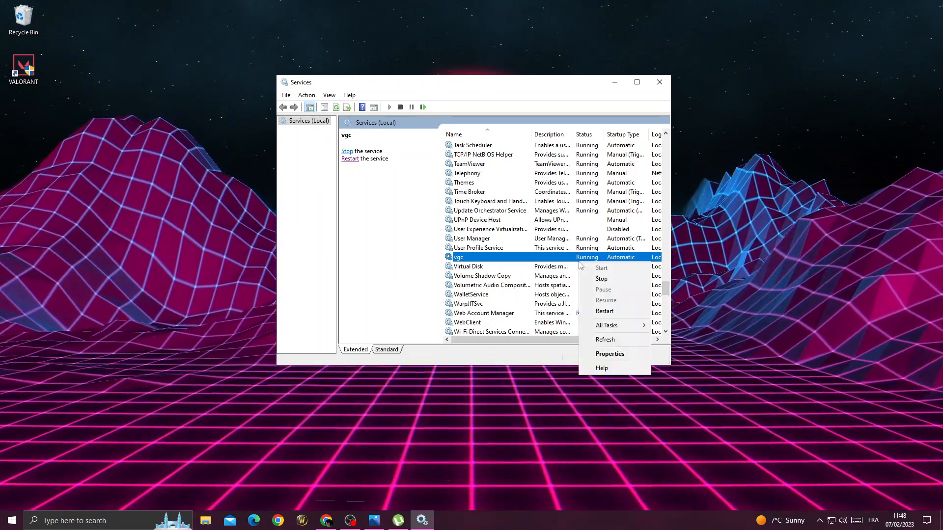
pyautogui.moveTo(610, 354)
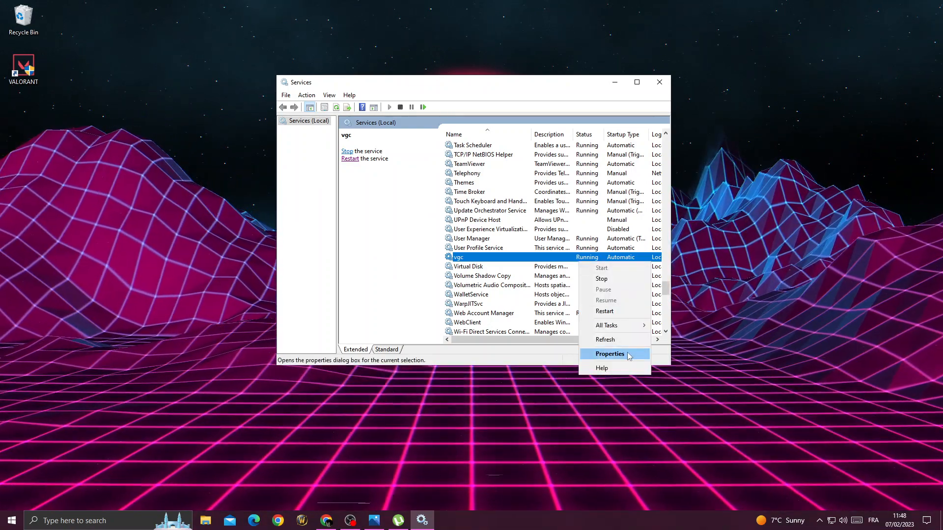
# - Set the vgc service's startup type to Automatic in its properties and confirm
pyautogui.click(609, 353)
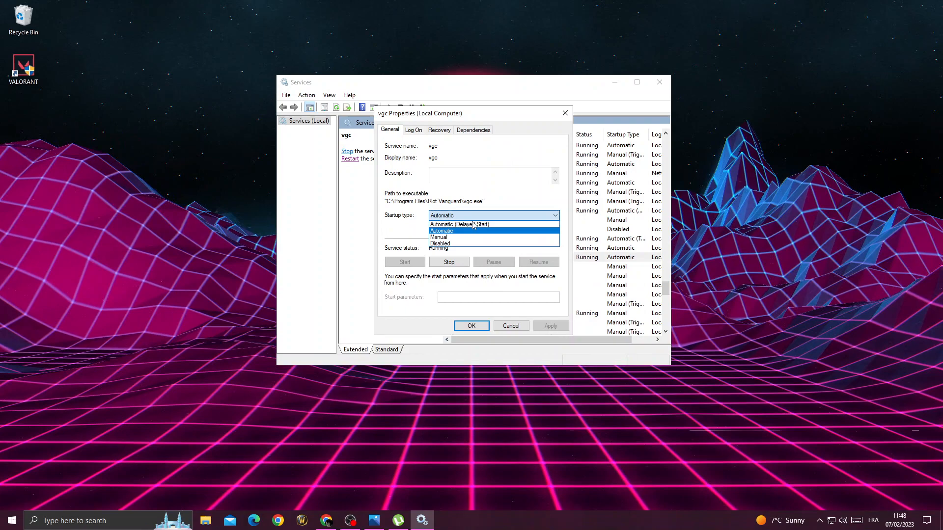
pyautogui.click(441, 231)
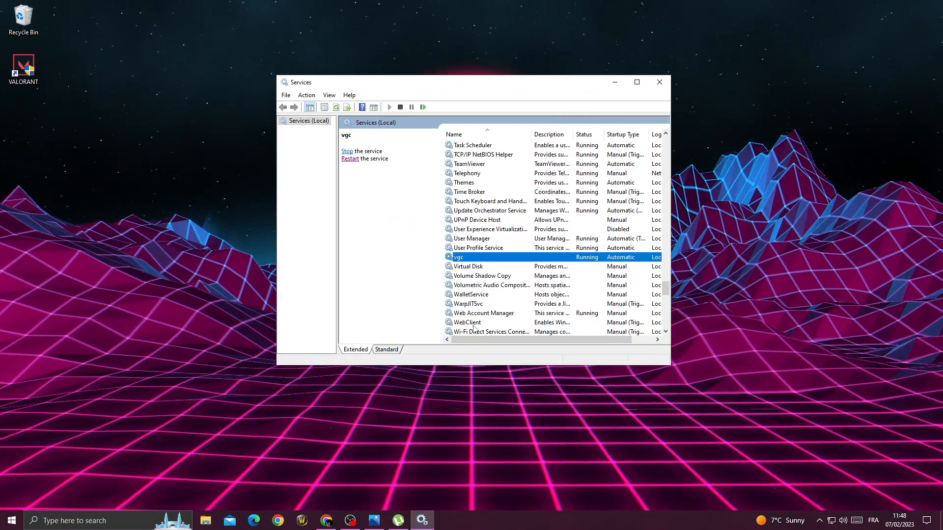
pyautogui.rightClick(458, 256)
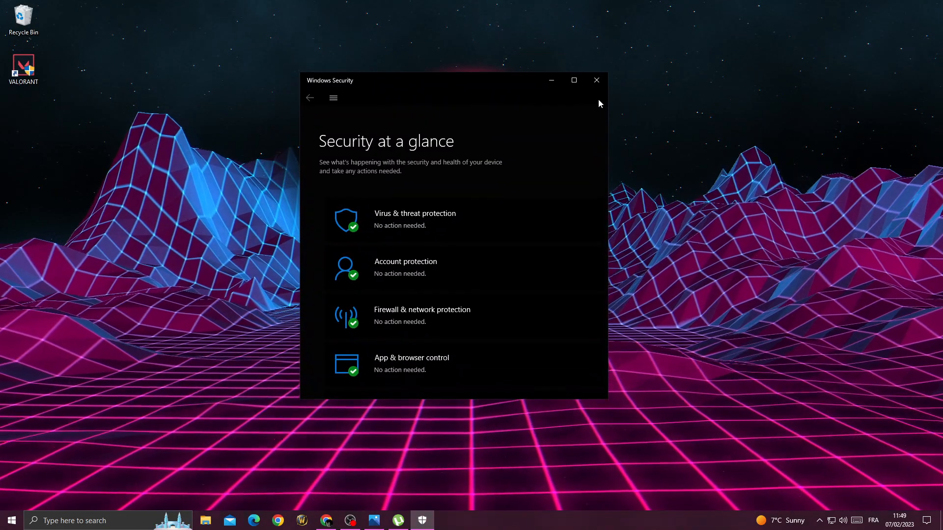
pyautogui.moveTo(396, 229)
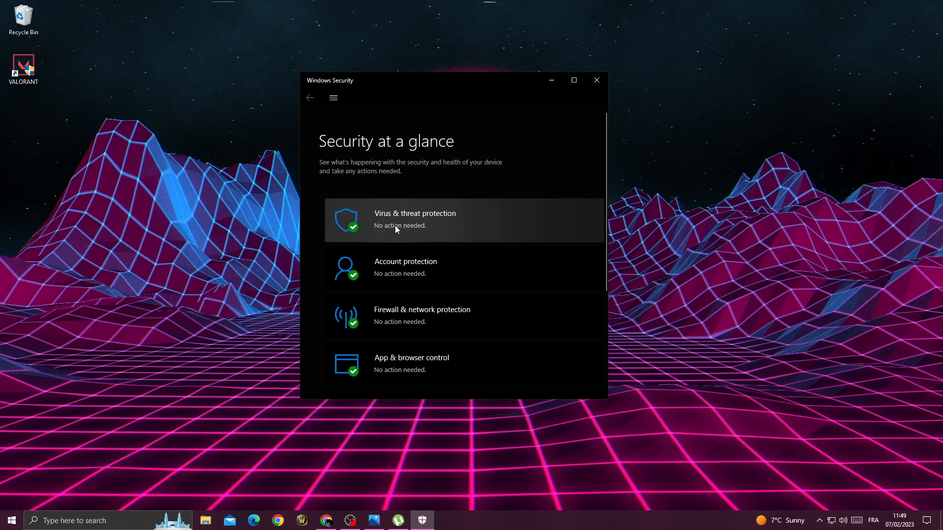
# - Go to Virus & threat protection and its Manage settings page in Windows Security
pyautogui.click(414, 219)
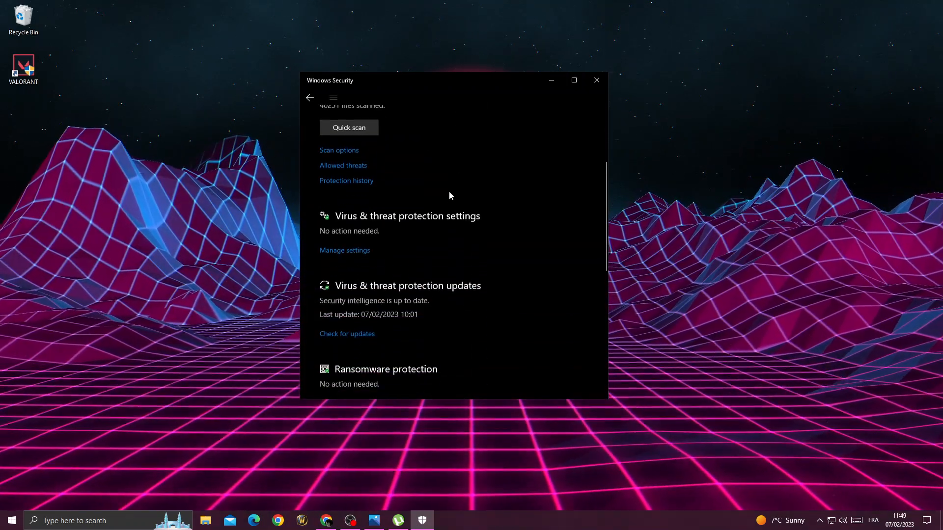
pyautogui.moveTo(345, 250)
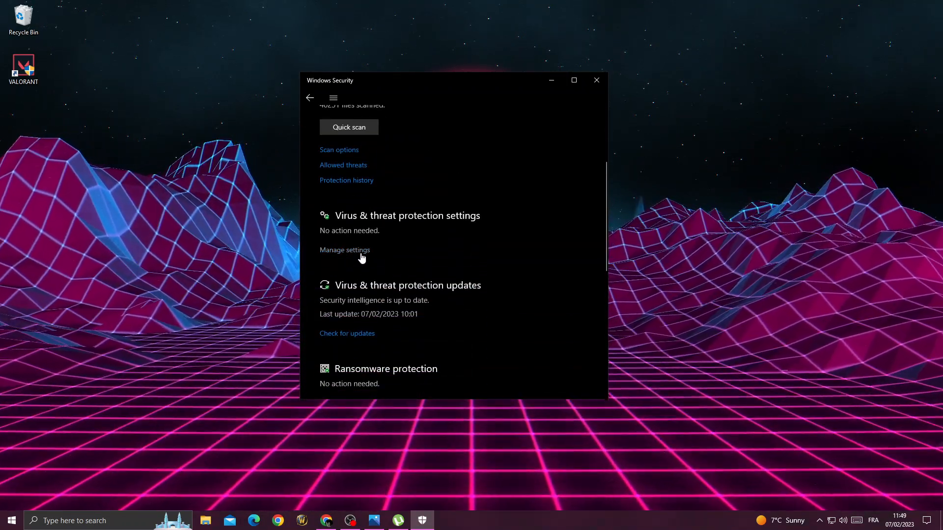
pyautogui.click(343, 251)
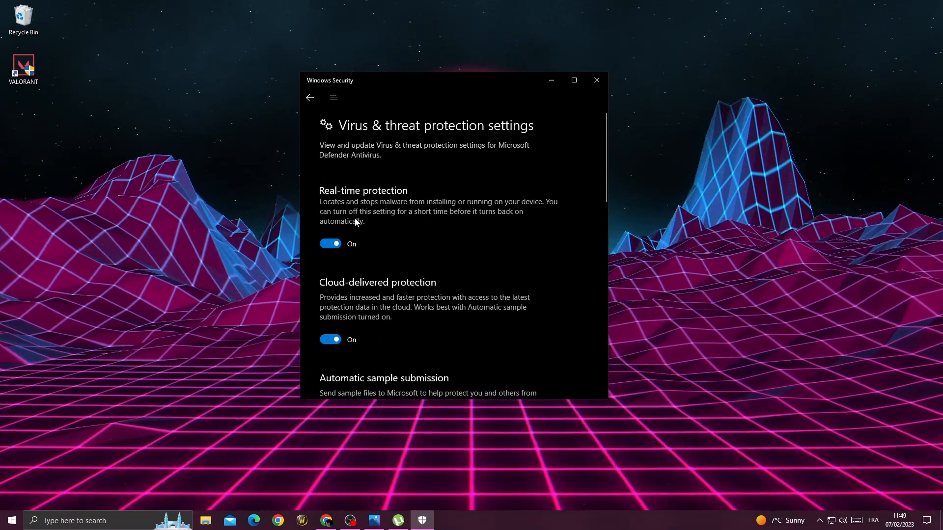
# - Toggle Real-time protection off and back on, then close Windows Security
pyautogui.click(330, 243)
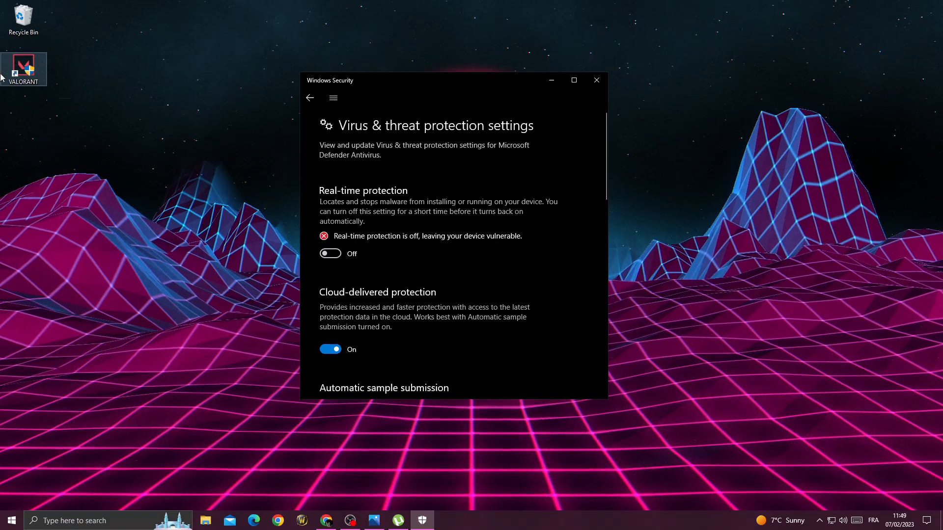
pyautogui.click(330, 253)
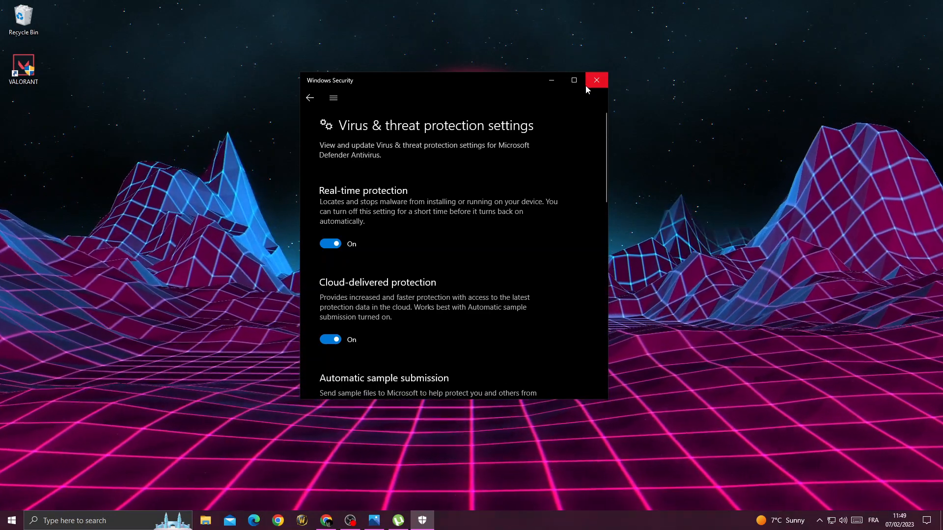
pyautogui.click(11, 521)
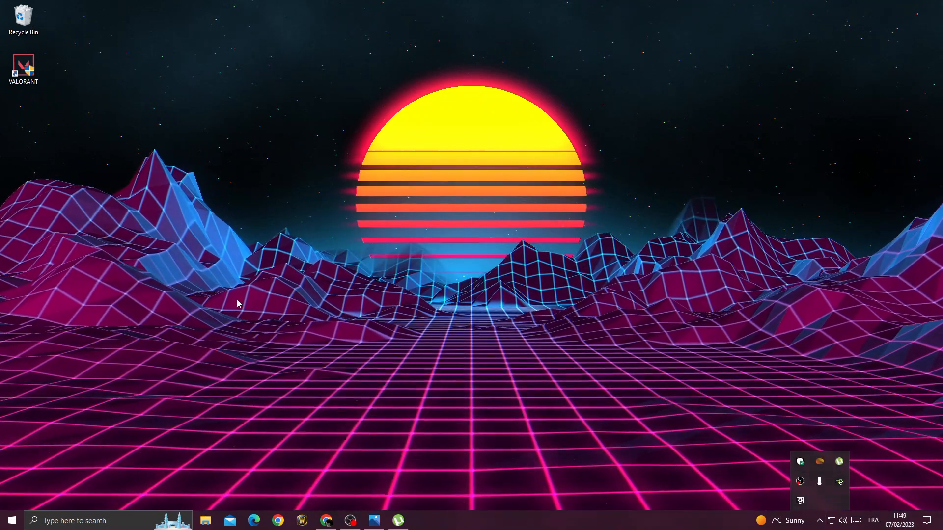
pyautogui.click(349, 521)
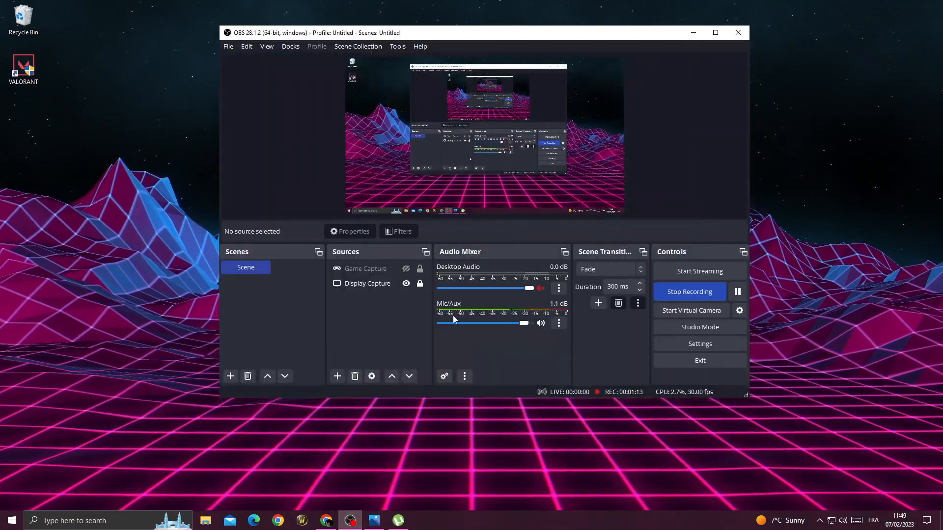